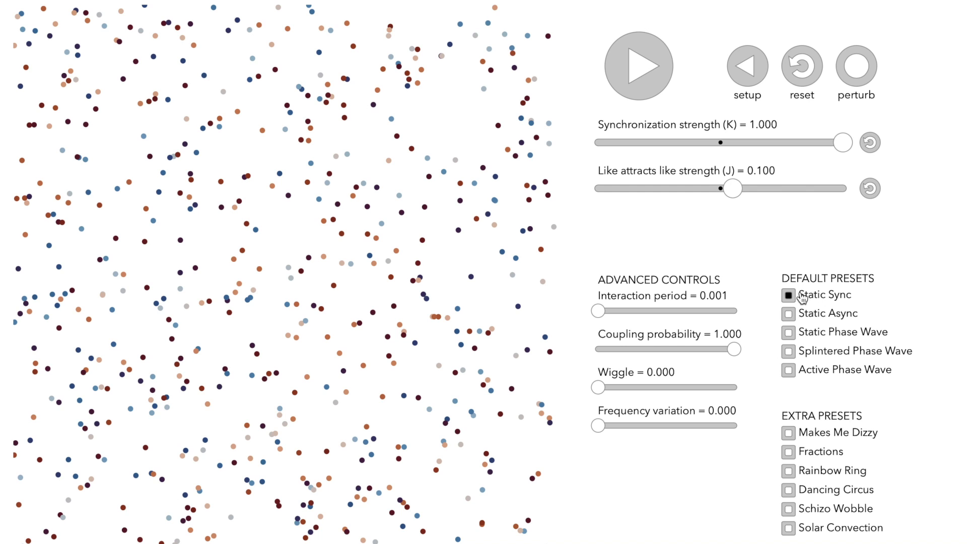
{"action": "mouse_move", "coordinate": [802, 299]}
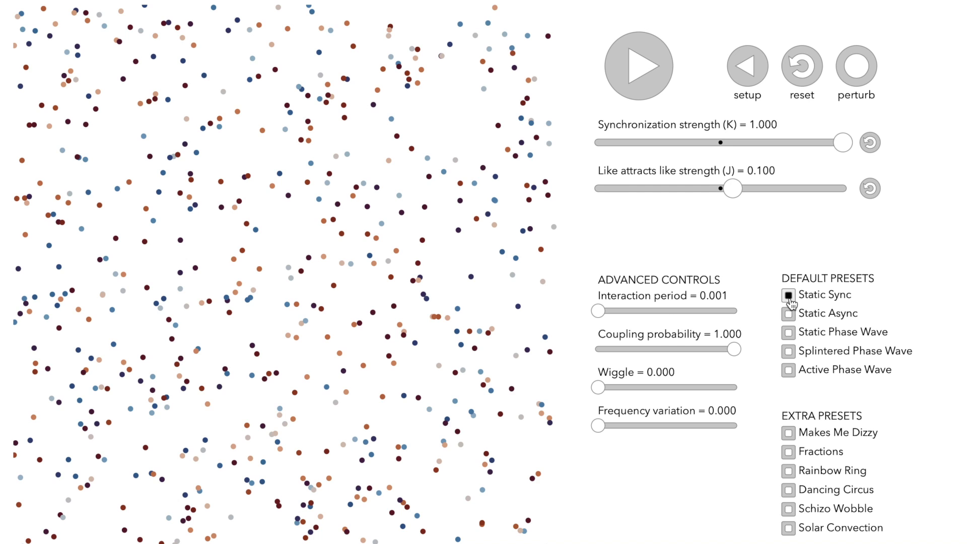
{"action": "mouse_move", "coordinate": [830, 150]}
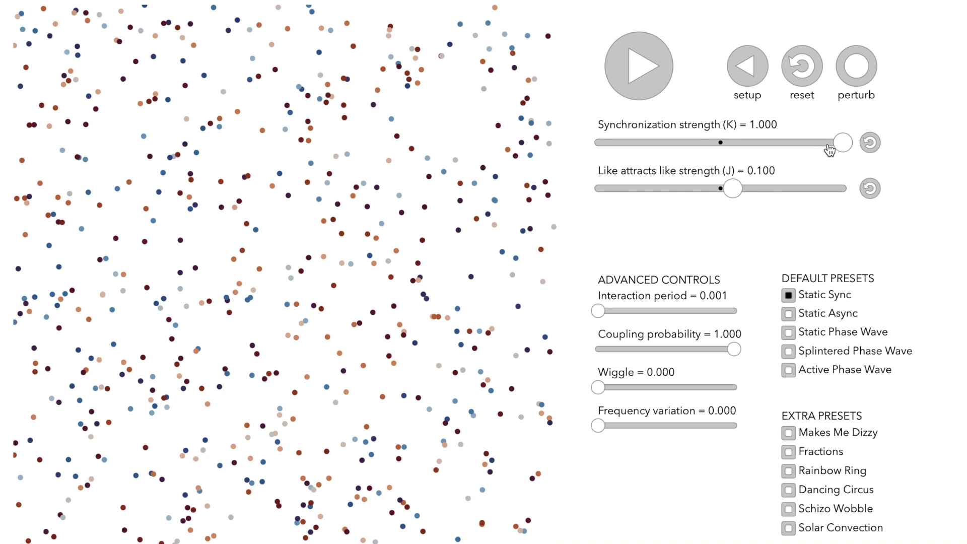
{"action": "mouse_move", "coordinate": [833, 149]}
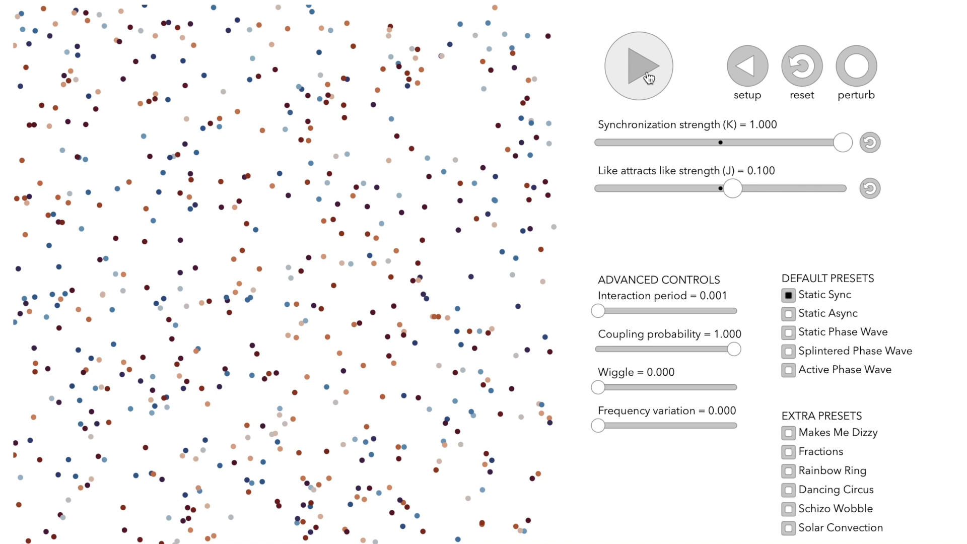
Run the Static Sync simulation until a single-coloured disk forms, then pause it
{"action": "left_click", "coordinate": [638, 67]}
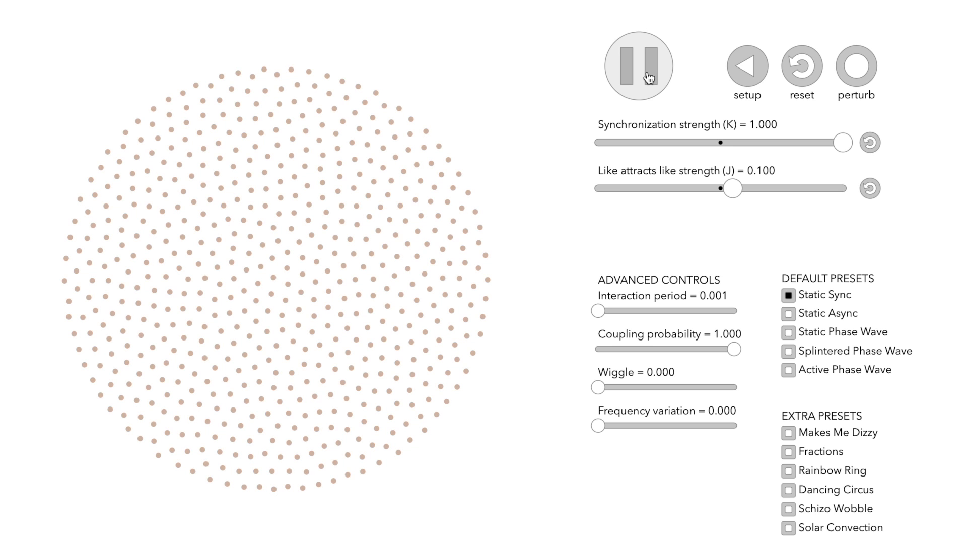
{"action": "left_click", "coordinate": [638, 66]}
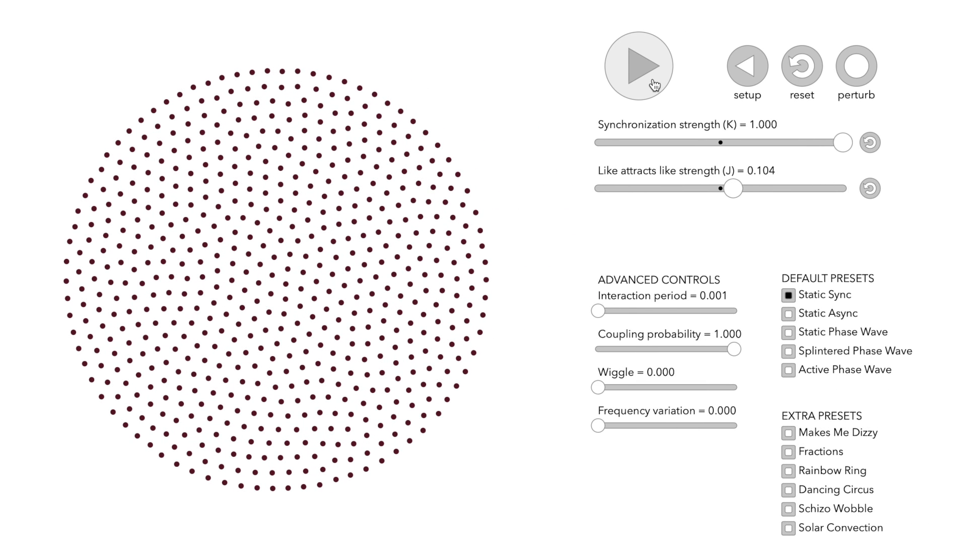
Load the Static Async preset (K −1.000, J 0.100) and re-randomize the swarmalators
{"action": "left_click", "coordinate": [788, 313]}
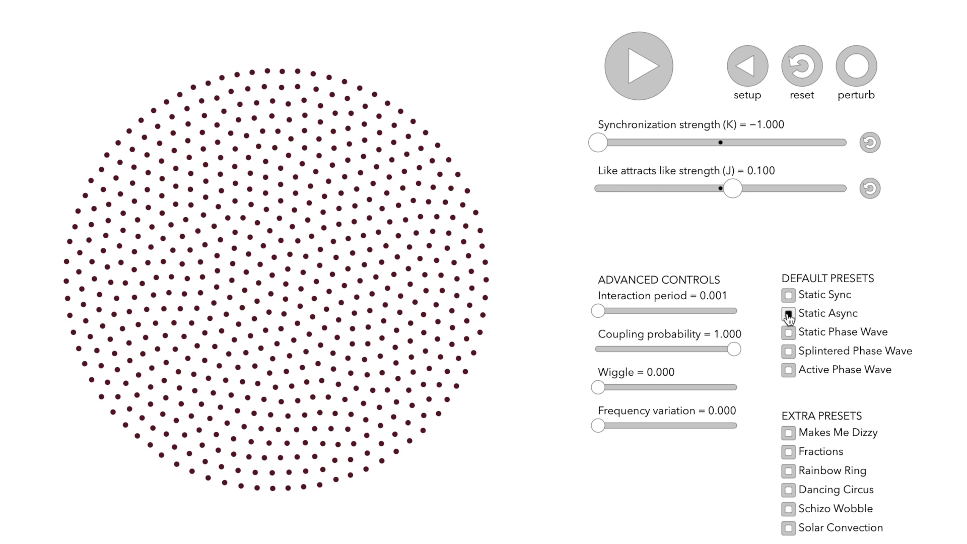
{"action": "left_click", "coordinate": [788, 313]}
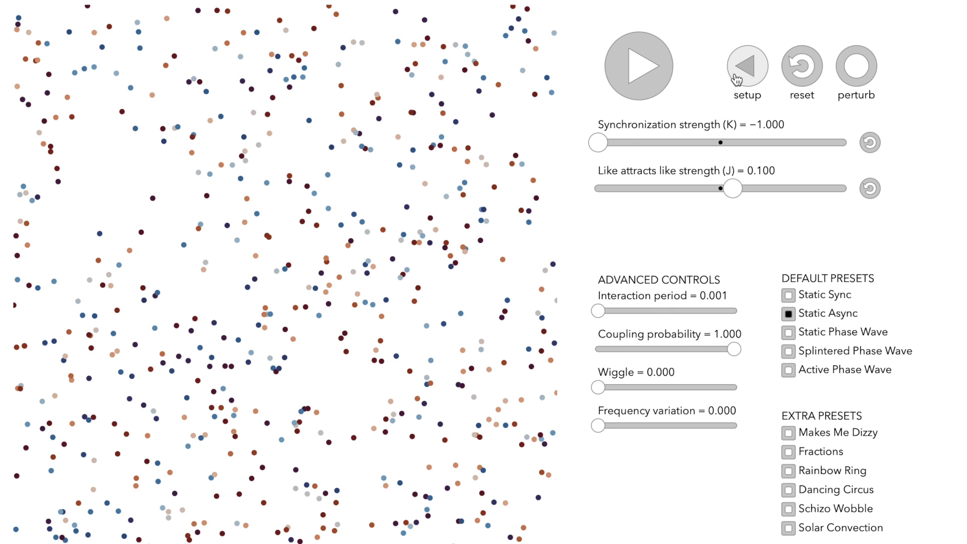
Select the Static Phase Wave preset, giving K 0.000 and J 1.000
{"action": "left_click", "coordinate": [788, 334]}
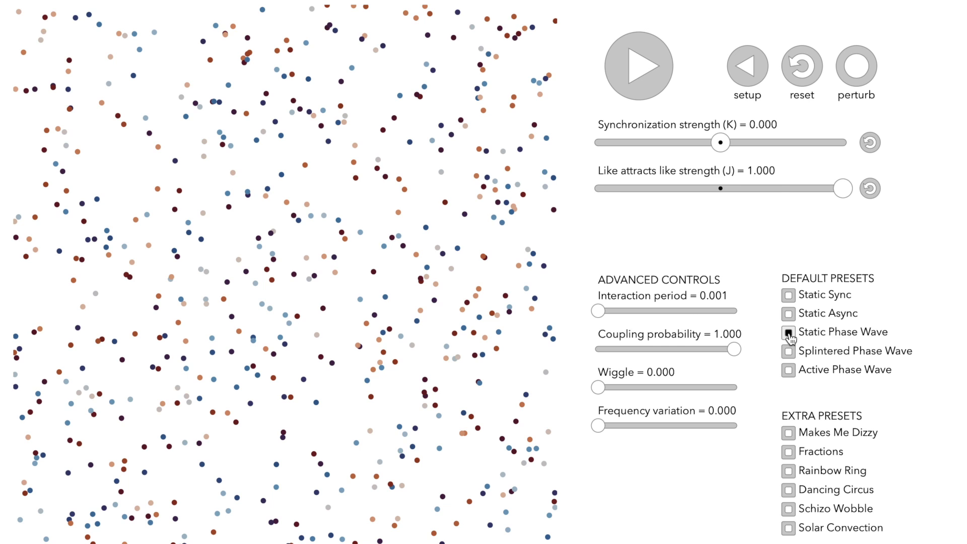
Load the Static Phase Wave preset (K 0.000, J 1.000) and start the simulation
{"action": "left_click", "coordinate": [788, 332]}
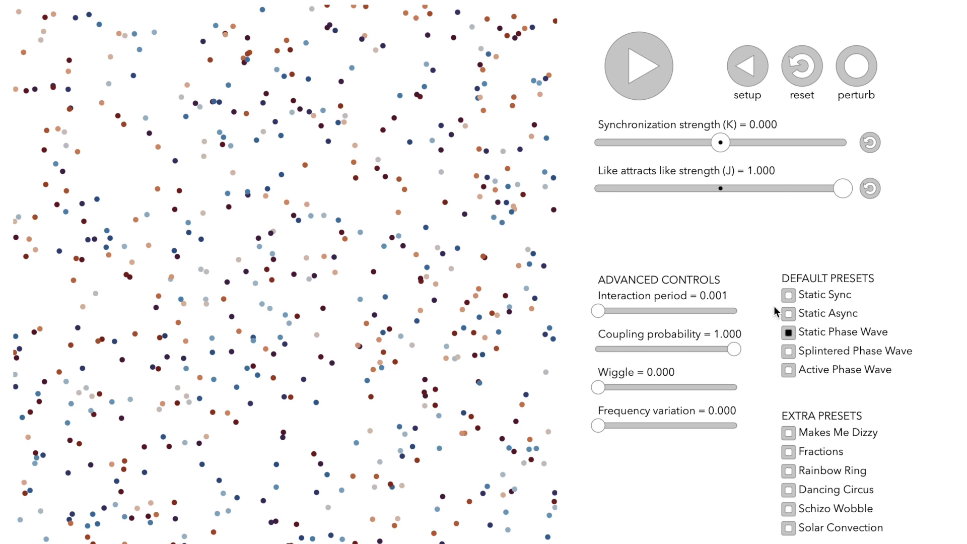
{"action": "mouse_move", "coordinate": [722, 143]}
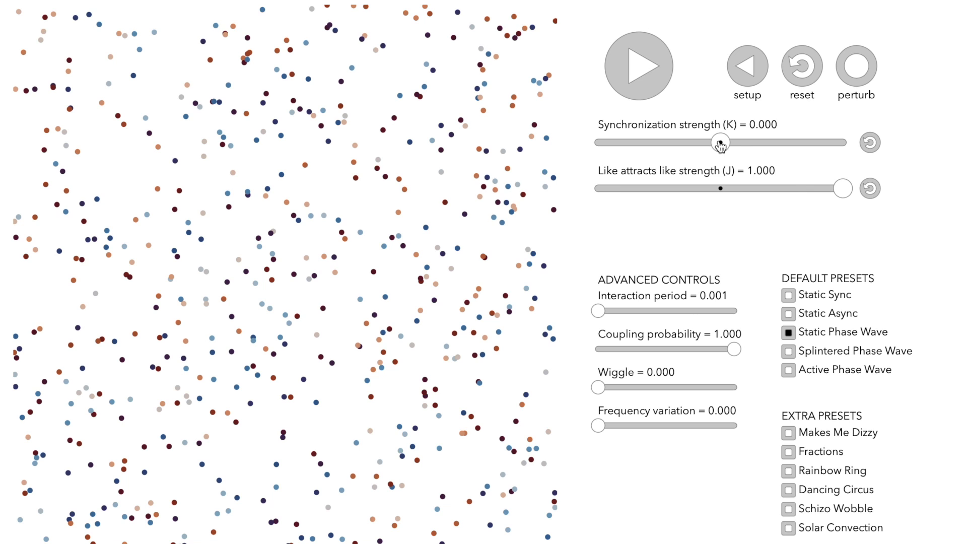
{"action": "left_click", "coordinate": [638, 65]}
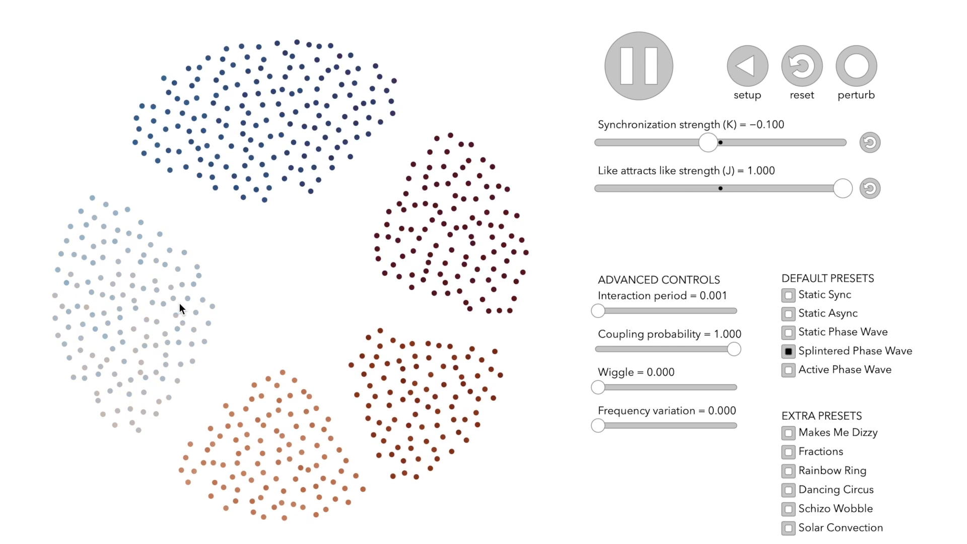
Play the Splintered Phase Wave preset at K −0.100 until five single-colour clusters form
{"action": "left_click", "coordinate": [639, 66]}
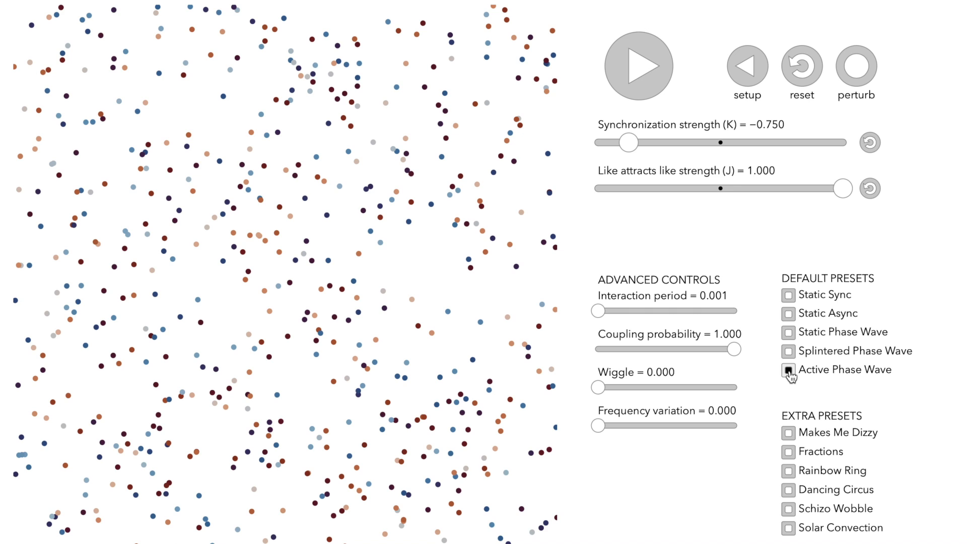
Switch to the Active Phase Wave preset (K −0.750) and run it
{"action": "left_click", "coordinate": [788, 369]}
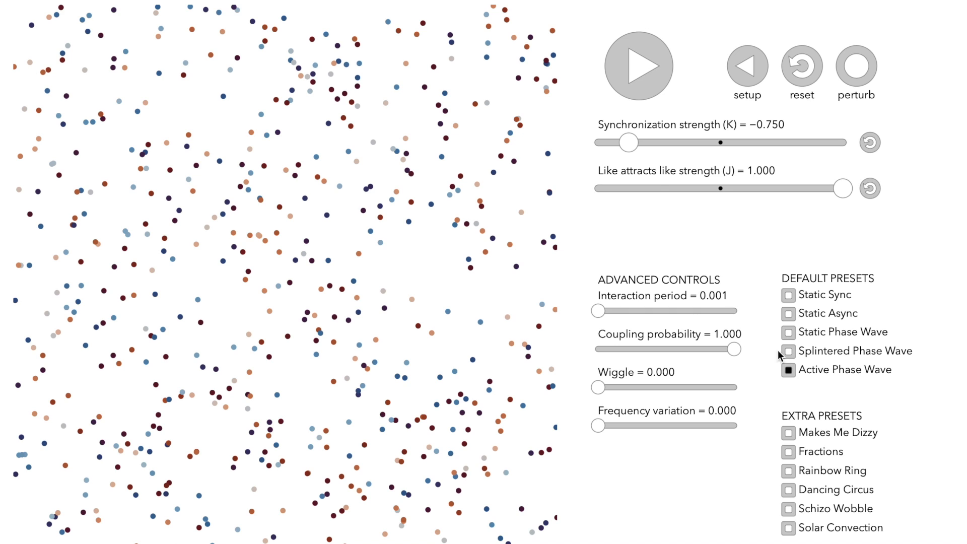
{"action": "mouse_move", "coordinate": [624, 154]}
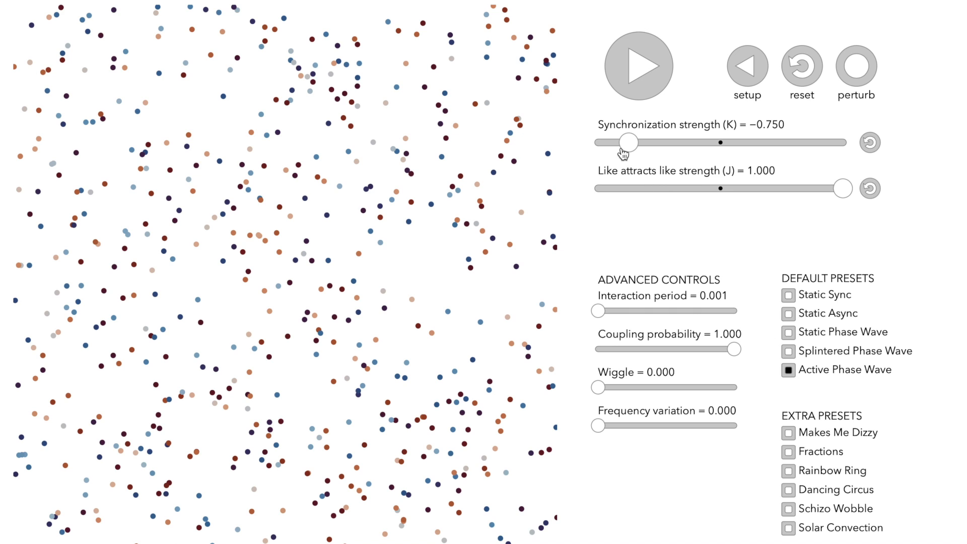
{"action": "mouse_move", "coordinate": [617, 145]}
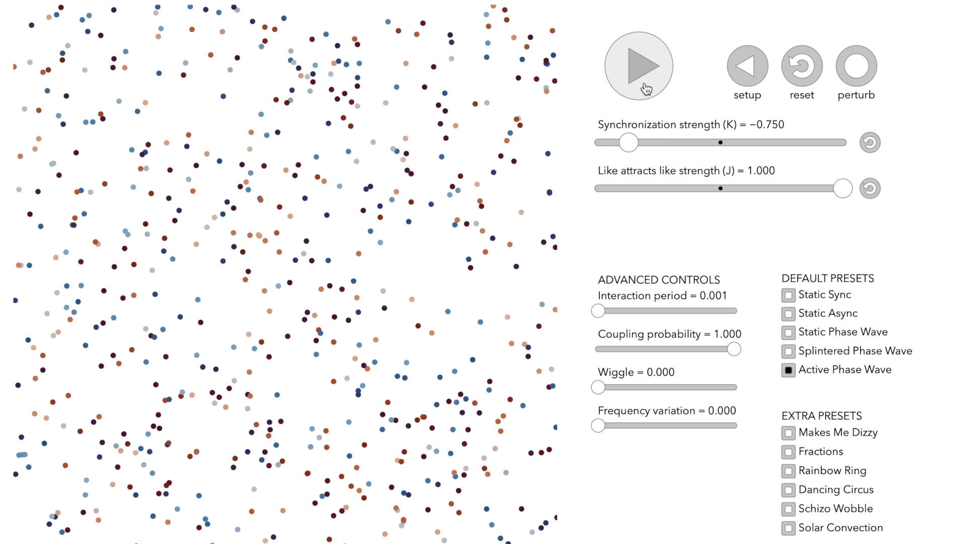
{"action": "left_click", "coordinate": [638, 67]}
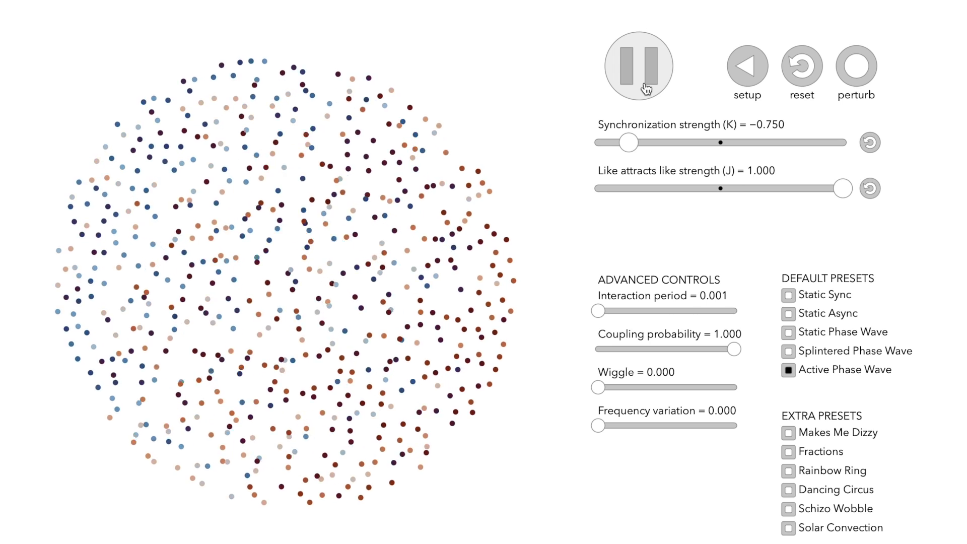